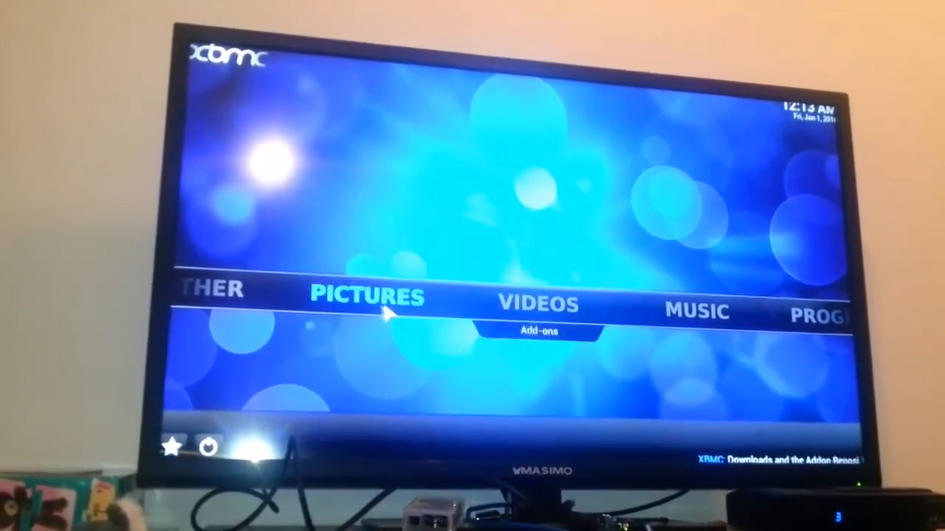
{"action": "scroll", "scroll_direction": "left", "scroll_amount": 3}
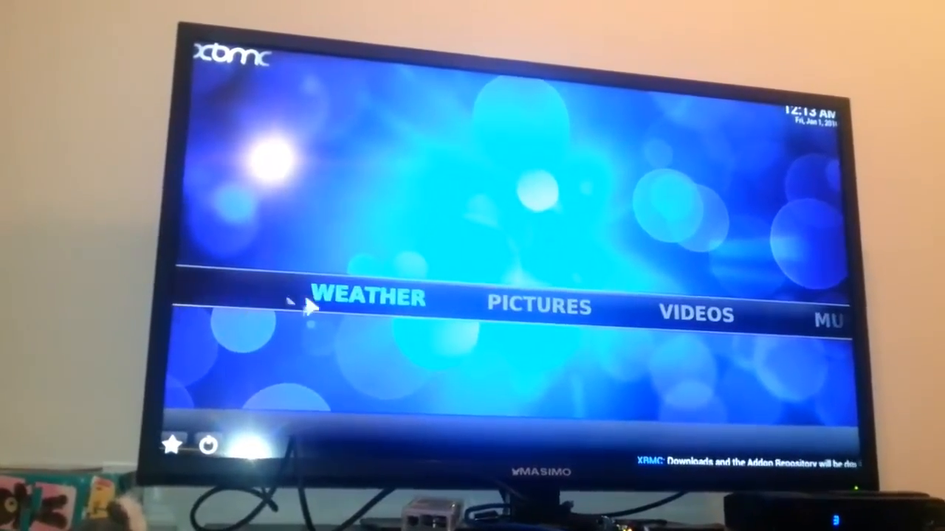